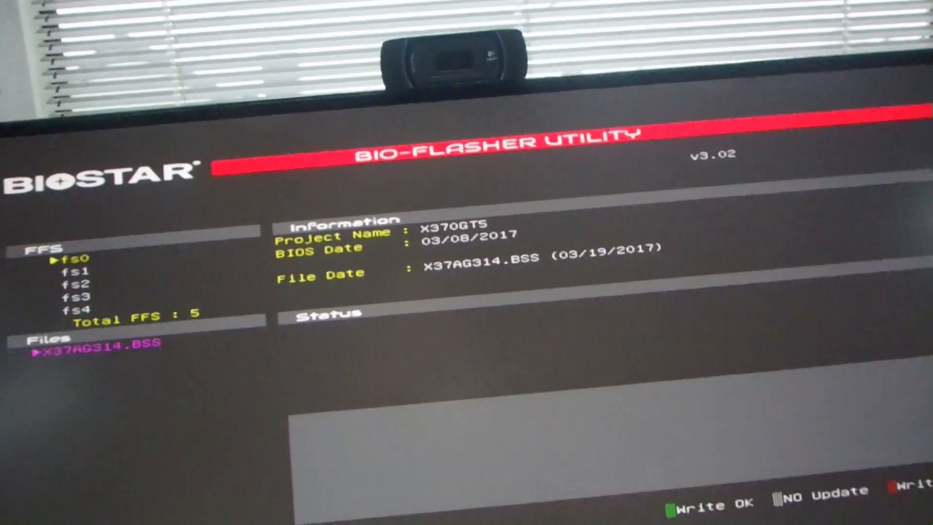
Confirm X37AG314.BSS from the Files list to begin flashing the X370GT5 BIOS.
{"action": "key", "text": "Return"}
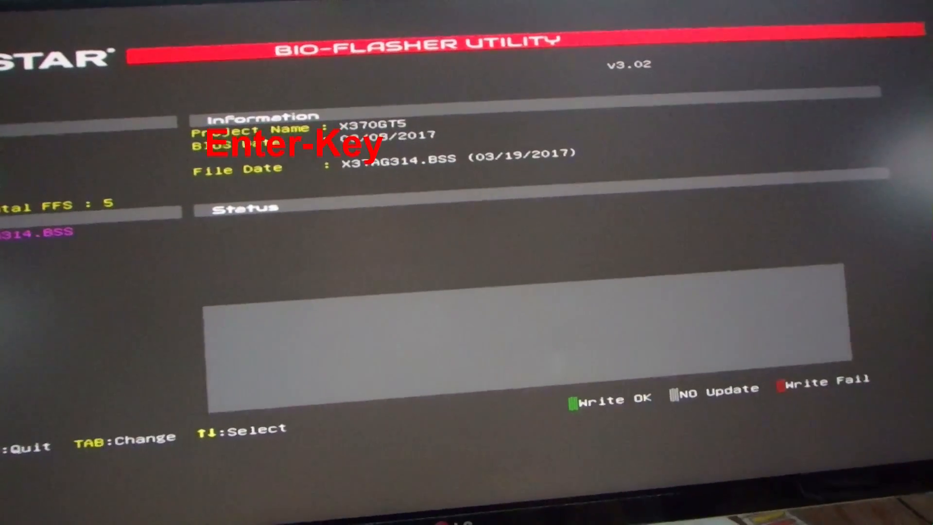